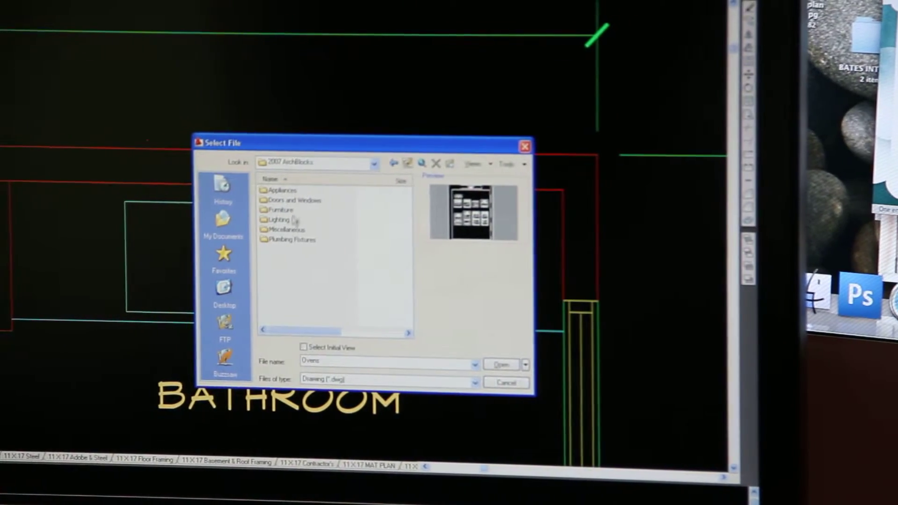
Step: Open the Faucets drawing from the Plumbing Fixtures folder of the ArchBlocks library
double_click(290, 240)
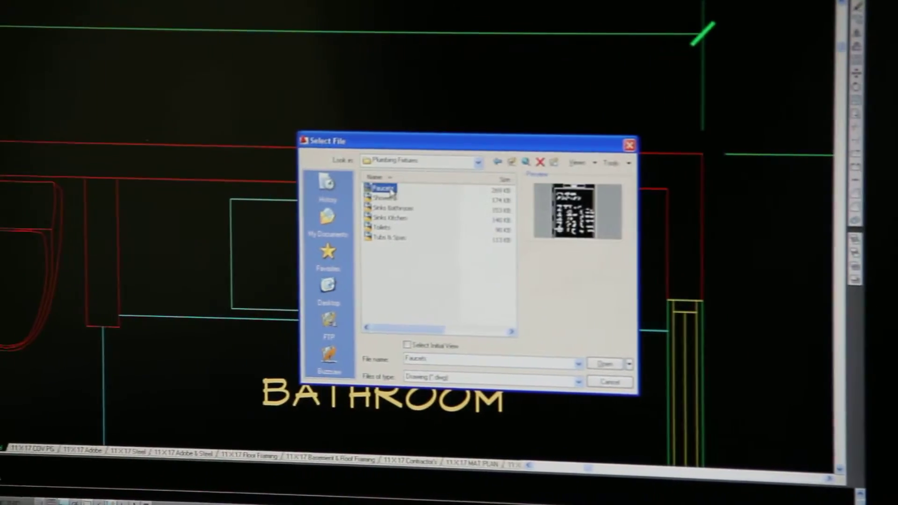
click(601, 364)
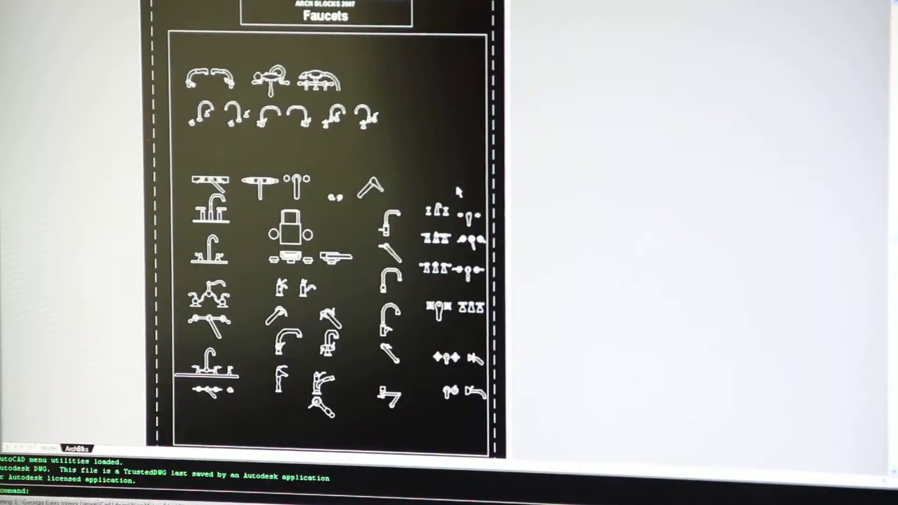